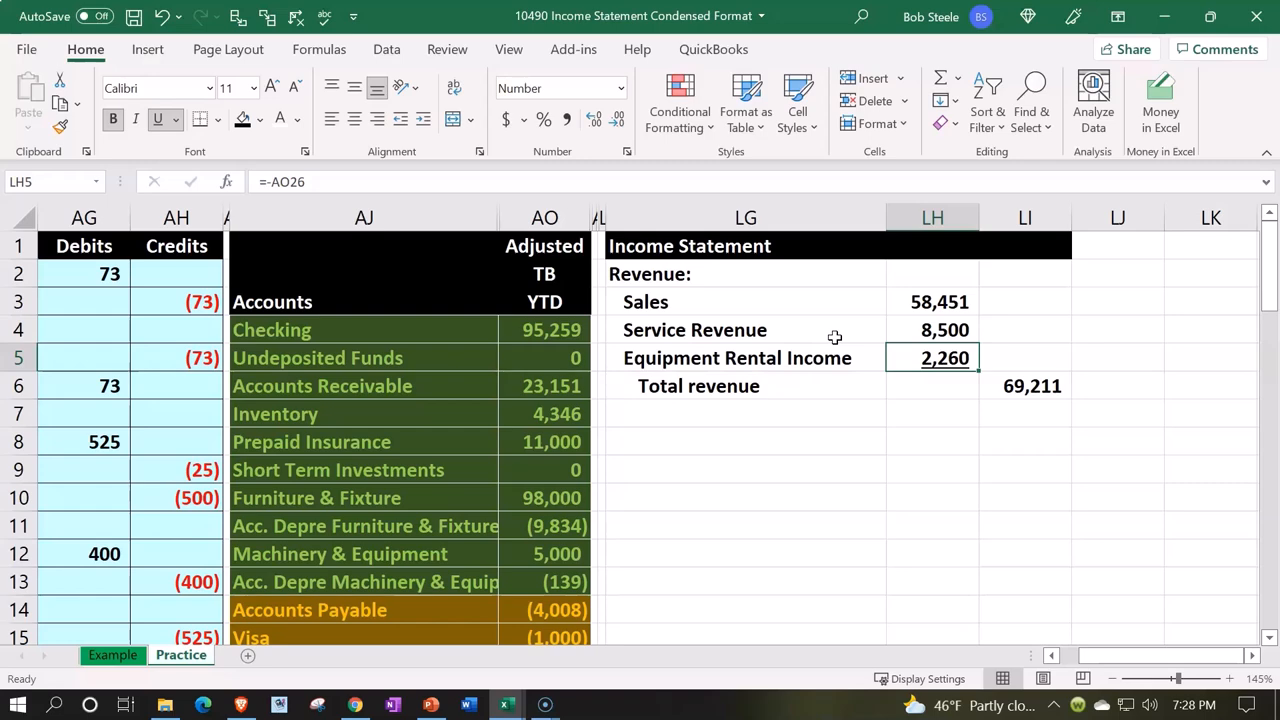
Step: Enter the Cost of Goods Sold line linked to trial balance amount 45,954 (=AO29)
{"action": "scroll", "scroll_direction": "down", "scroll_amount": 3}
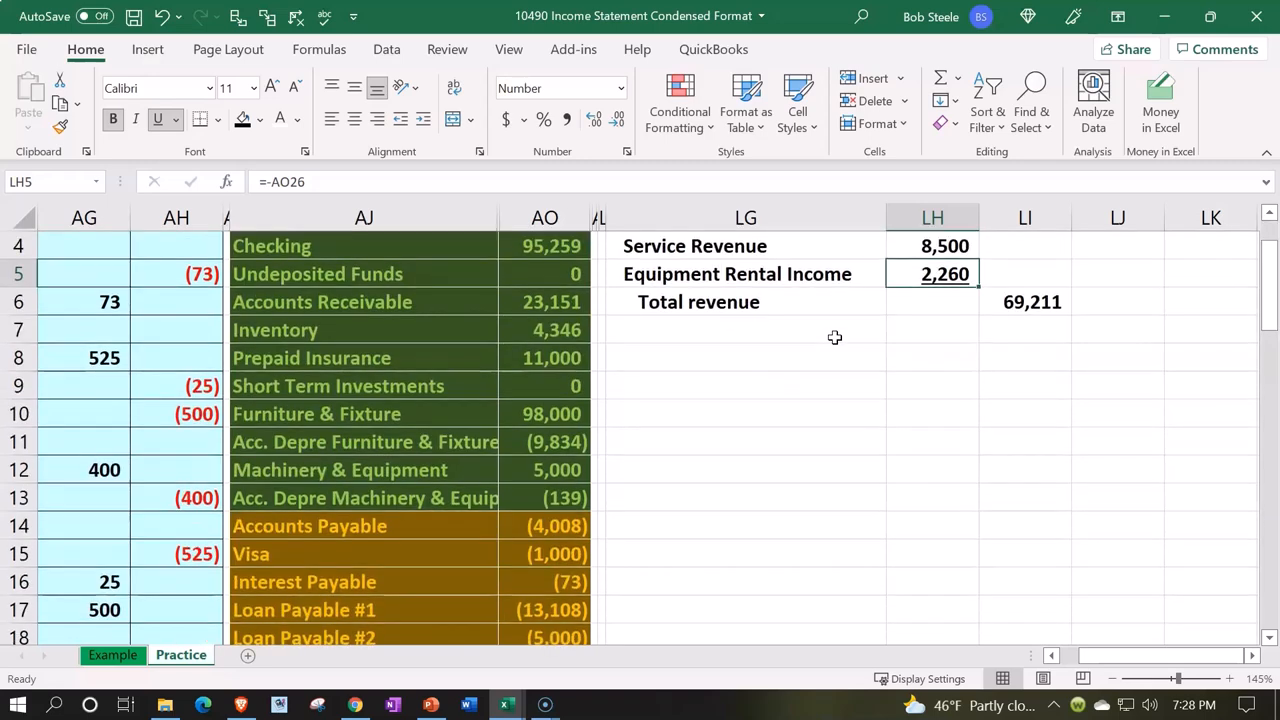
{"action": "mouse_move", "coordinate": [698, 343]}
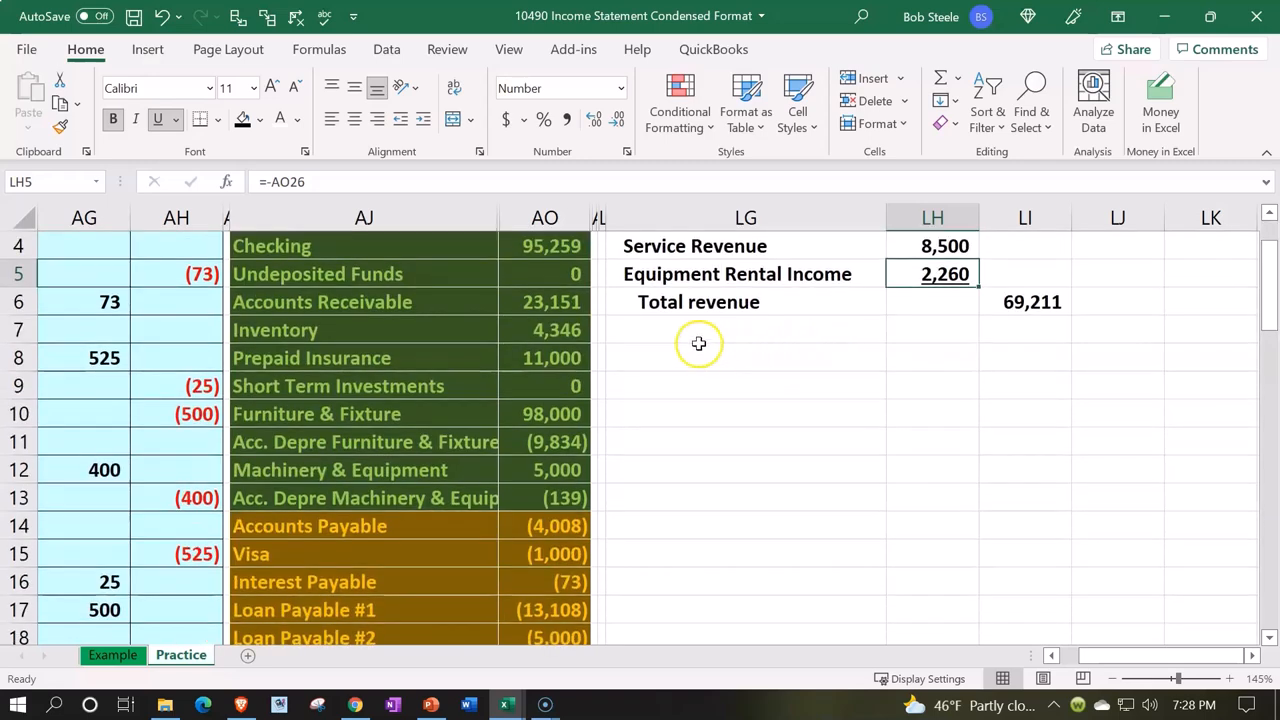
{"action": "type", "text": "=LG8"}
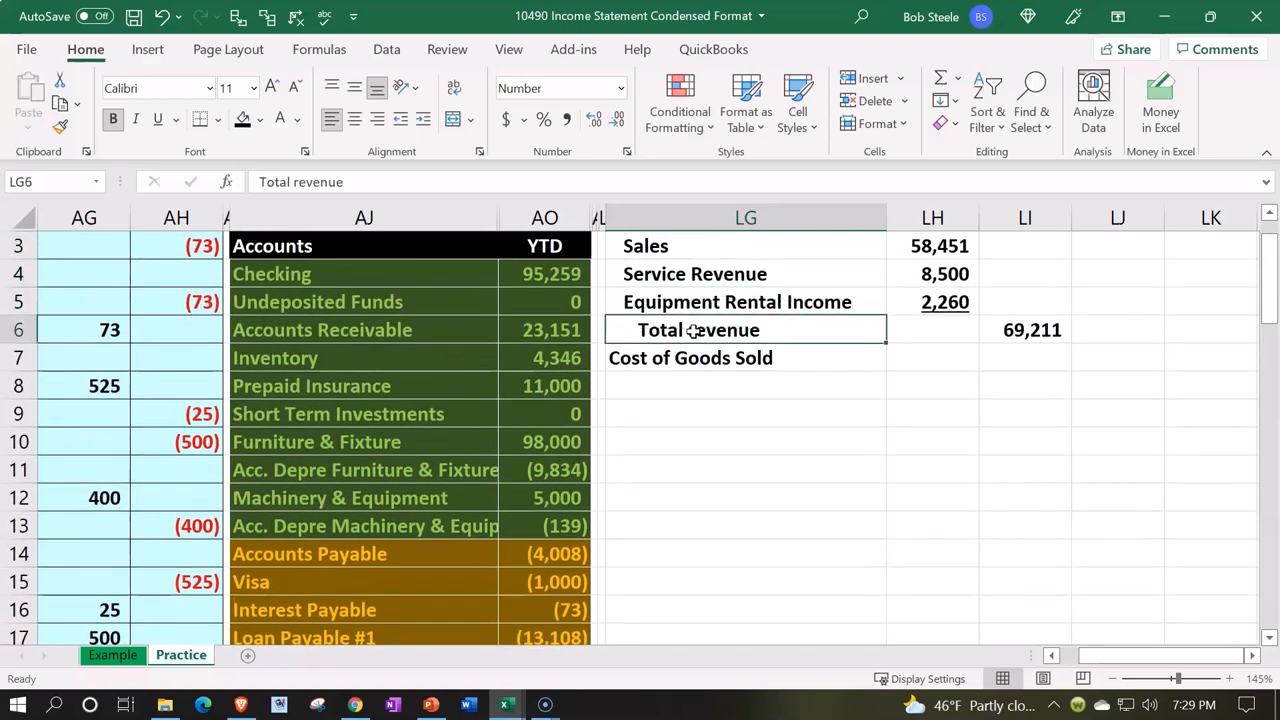
{"action": "left_click", "coordinate": [1024, 357]}
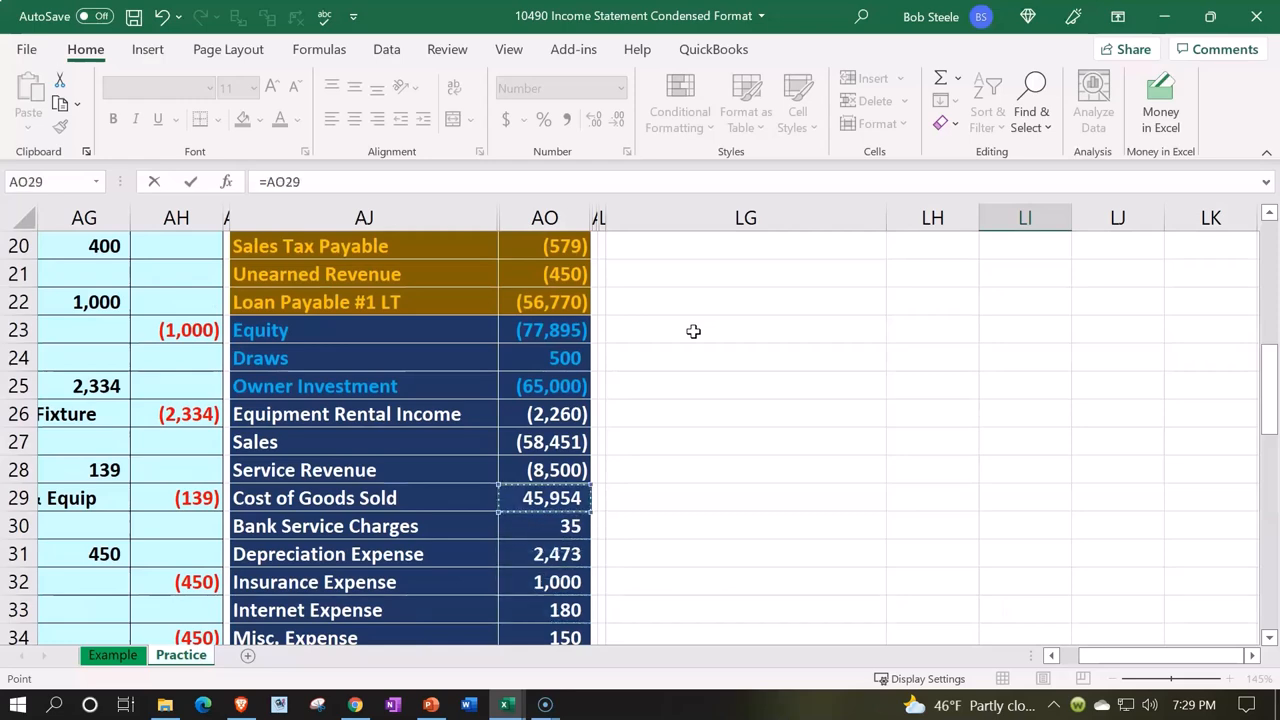
{"action": "key", "text": "Escape"}
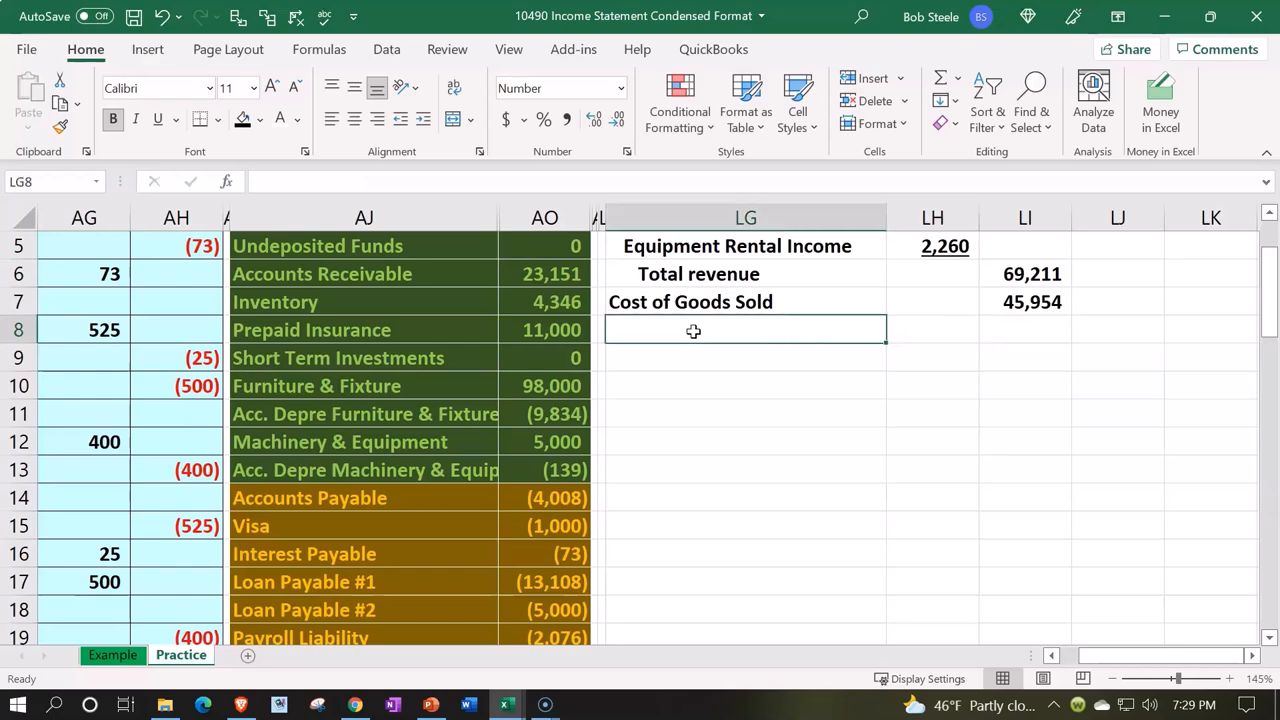
Step: Add the Gross profit label with formula =LI6-LI7 giving 23,257
{"action": "type", "text": "Gross"}
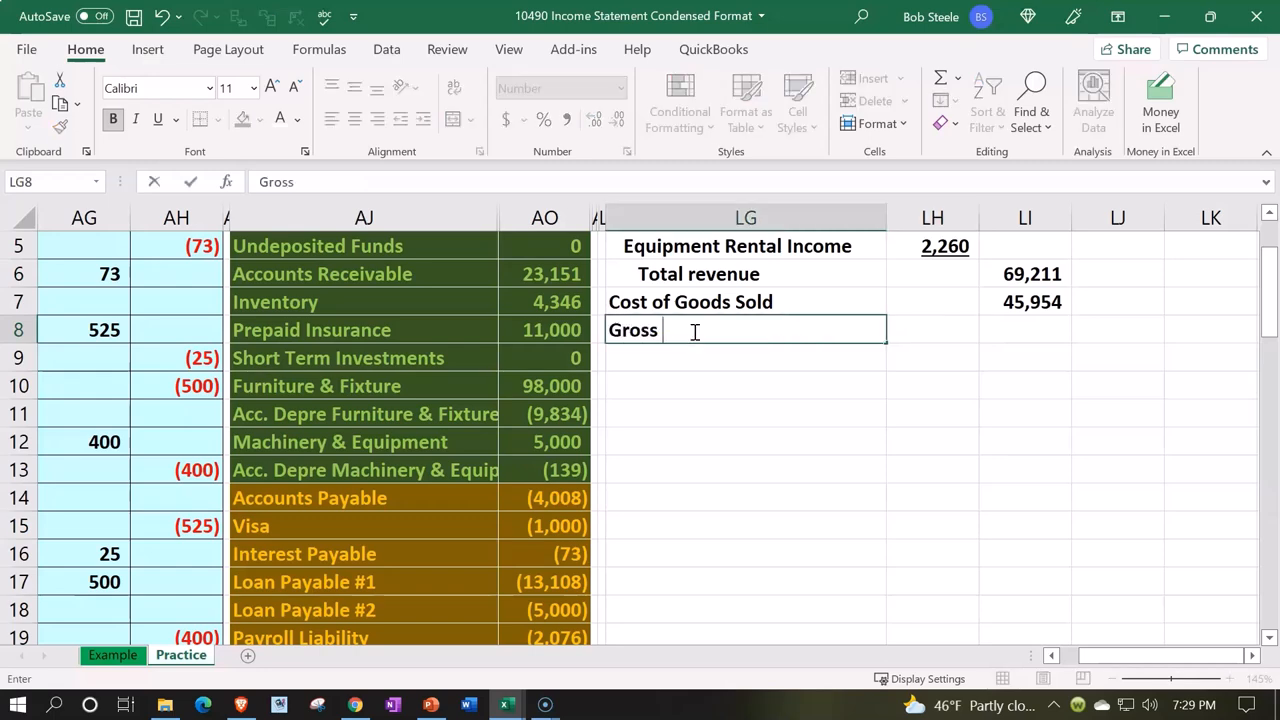
{"action": "type", "text": "profit"}
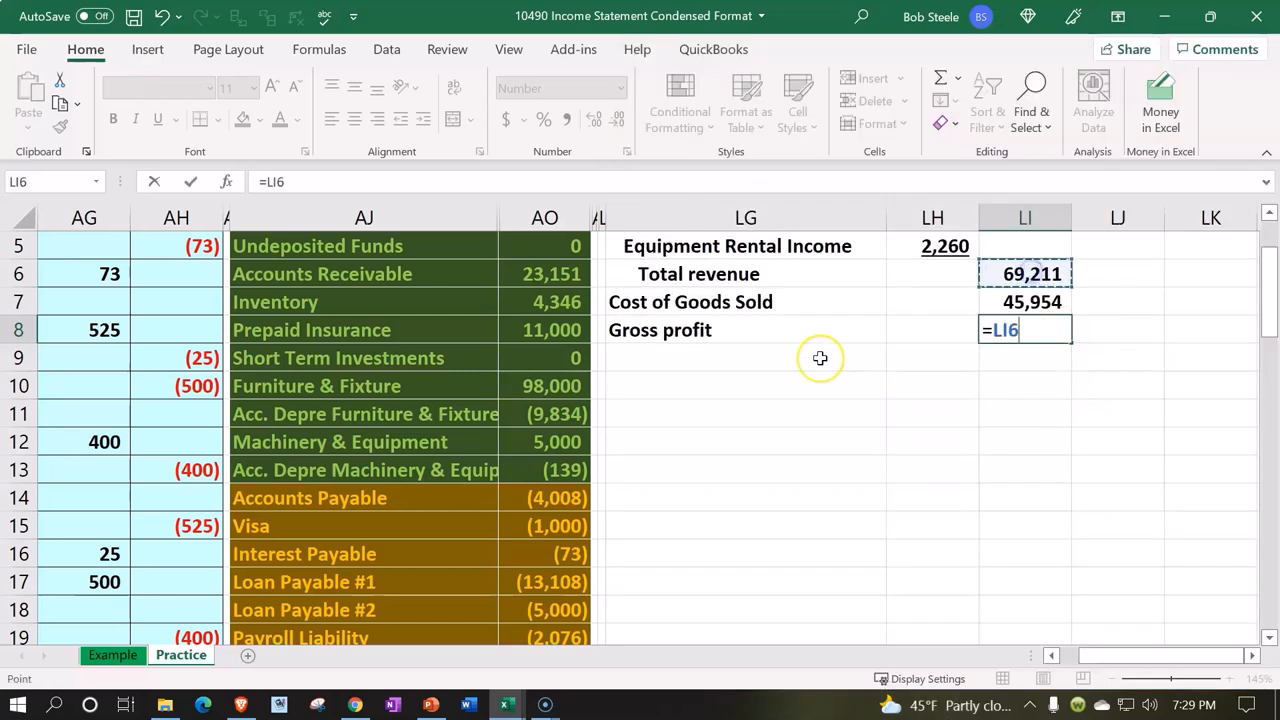
{"action": "type", "text": "-"}
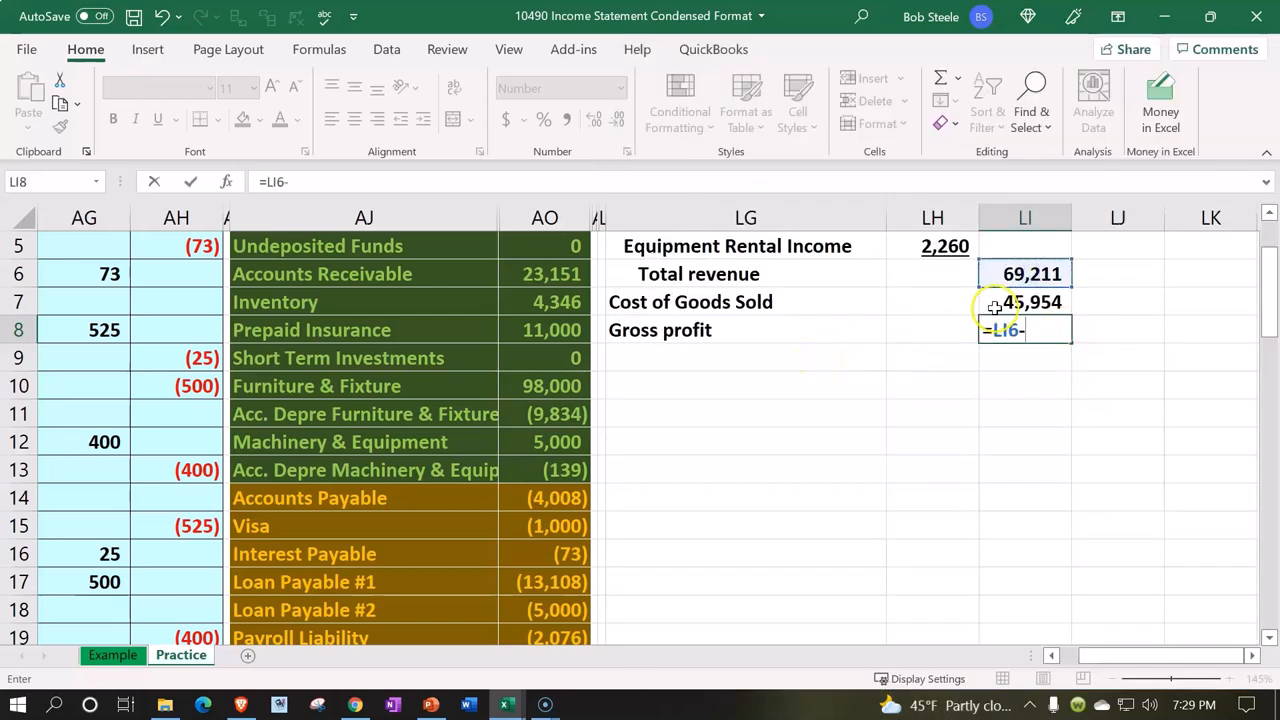
{"action": "key", "text": "Enter"}
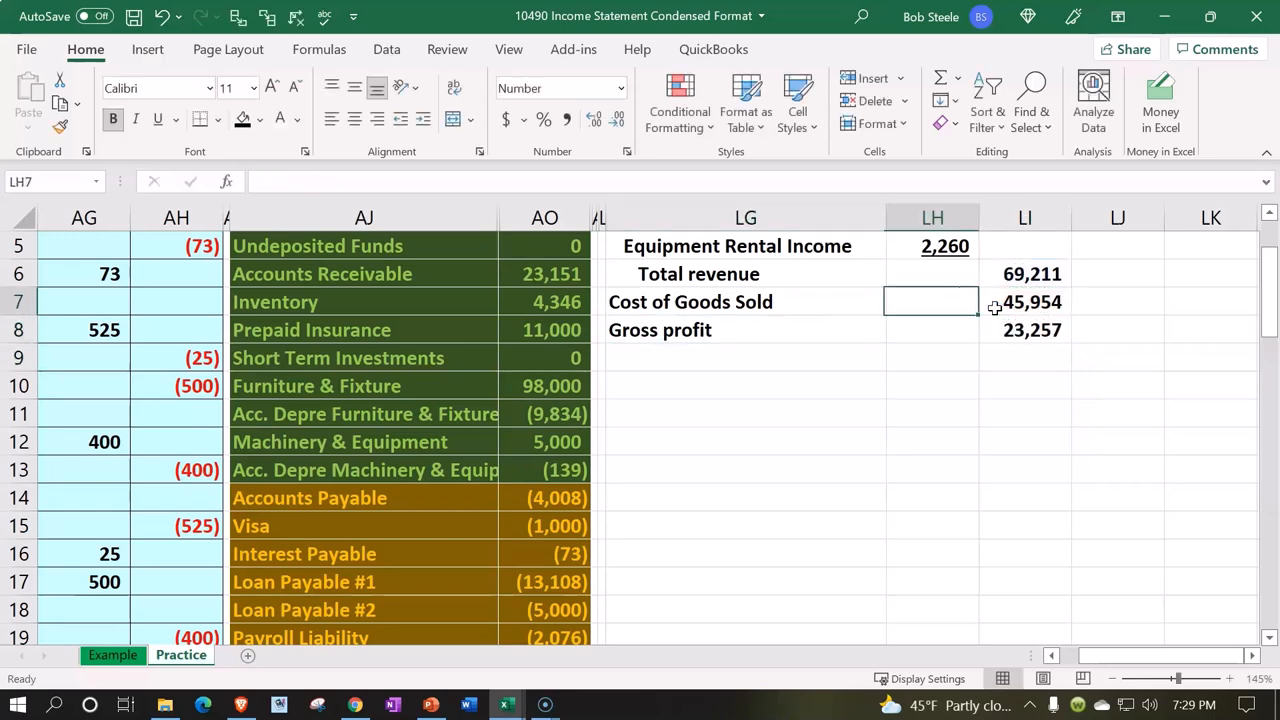
Step: Underline the 45,954 cost of goods sold amount above gross profit
{"action": "left_click", "coordinate": [1024, 301]}
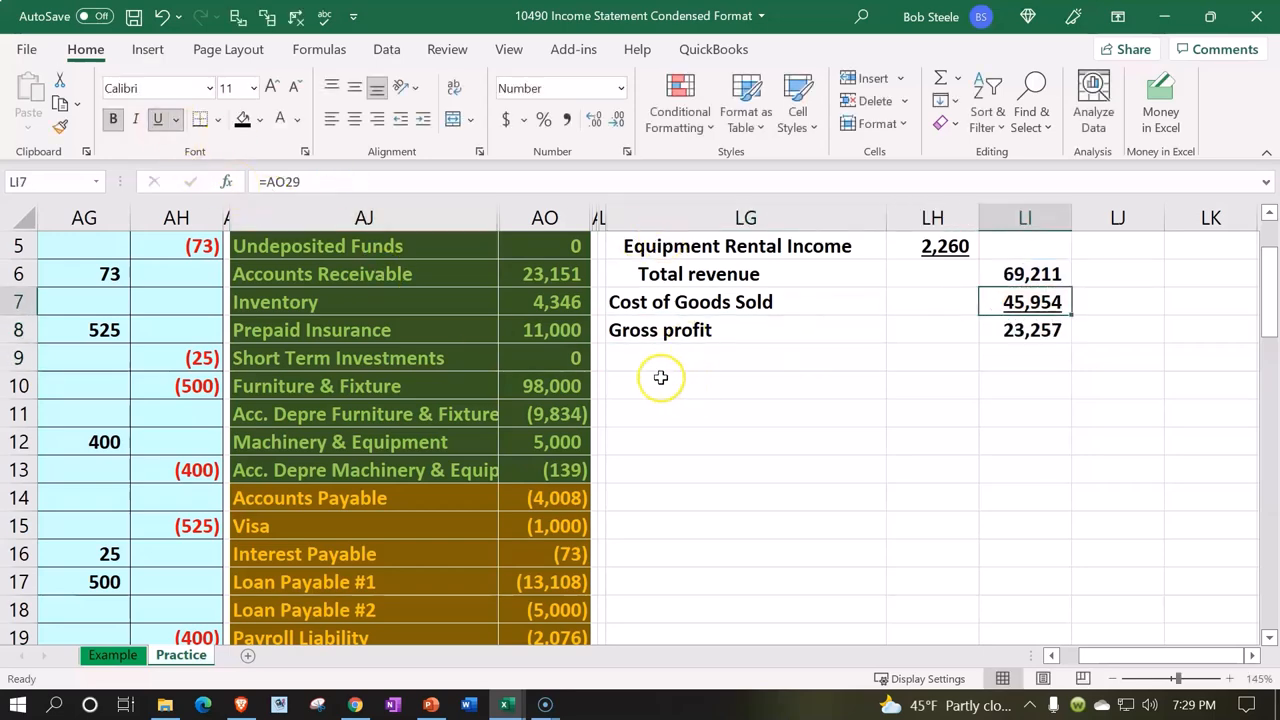
{"action": "left_click", "coordinate": [745, 357]}
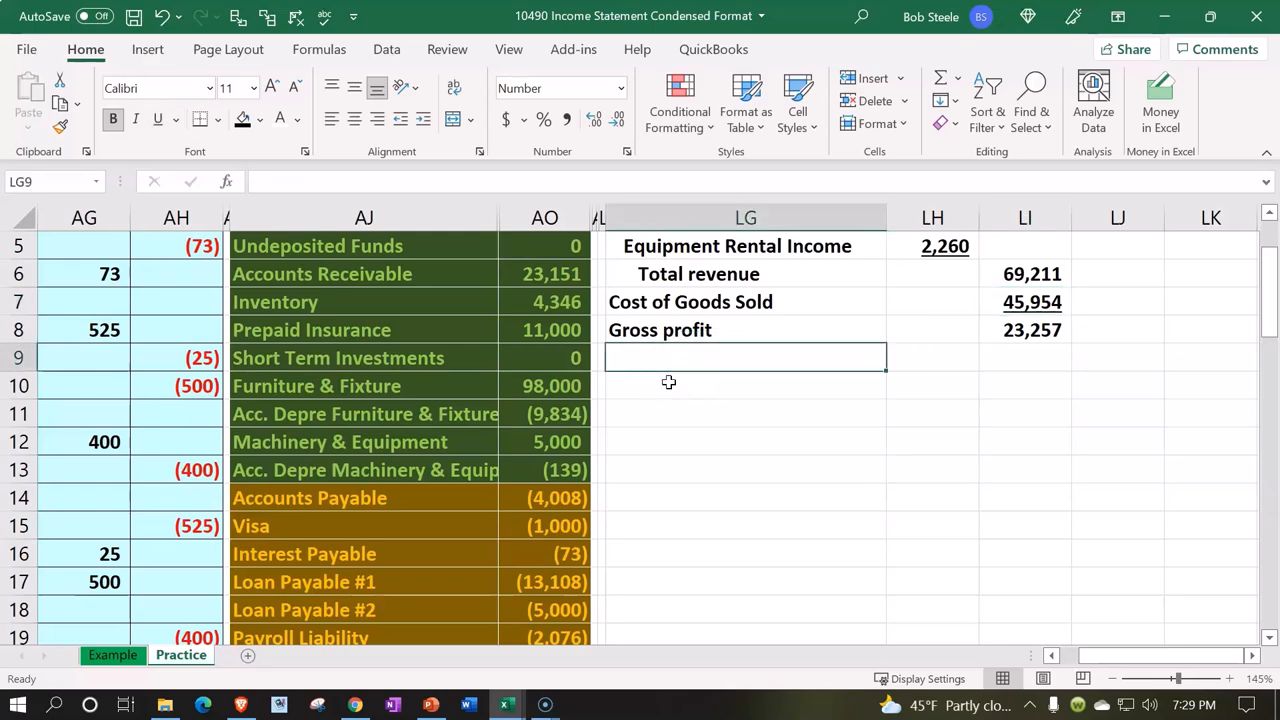
Step: Type the 'Other operating expenses:' heading in LG9 below Gross profit
{"action": "type", "text": "Other"}
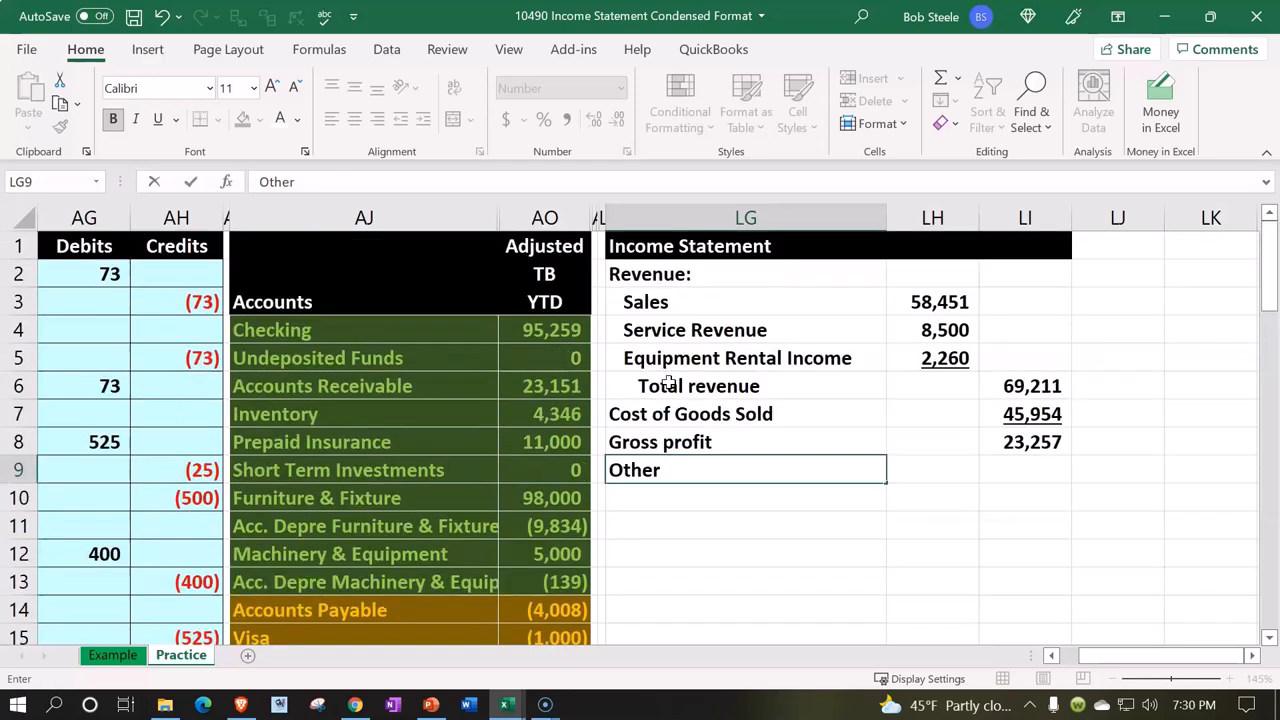
{"action": "type", "text": "operati"}
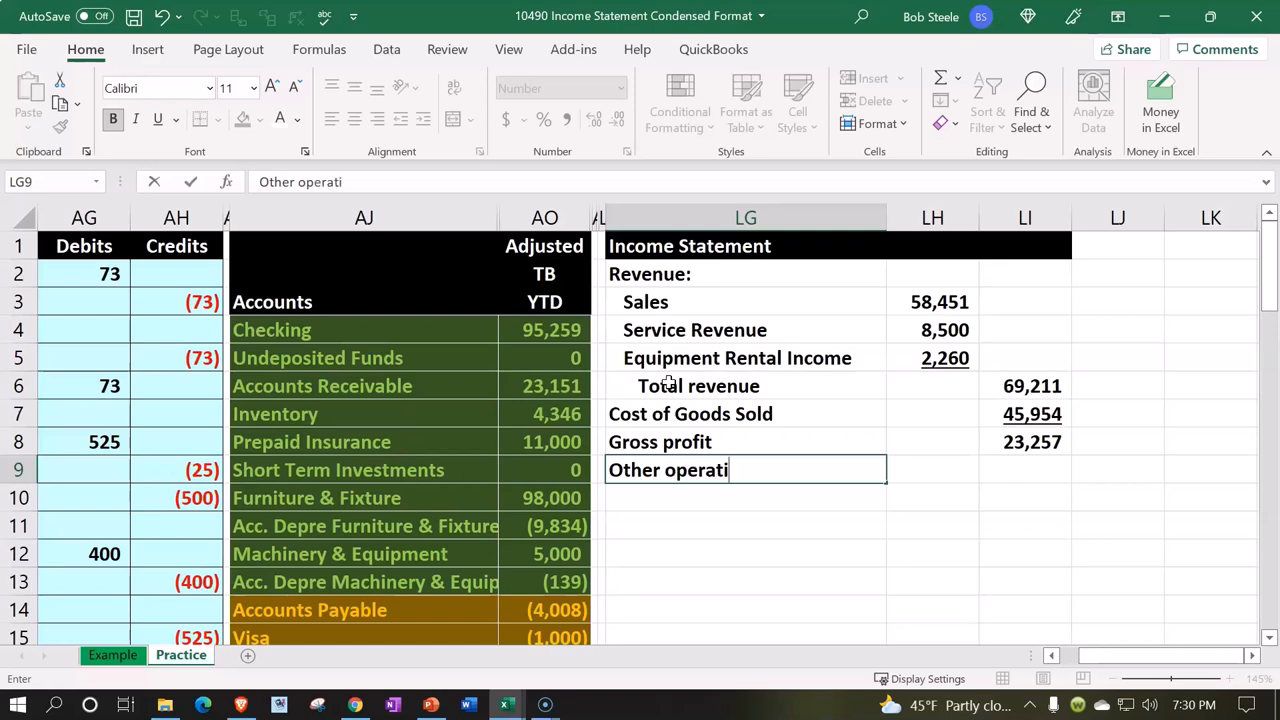
{"action": "type", "text": "ng expenses:"}
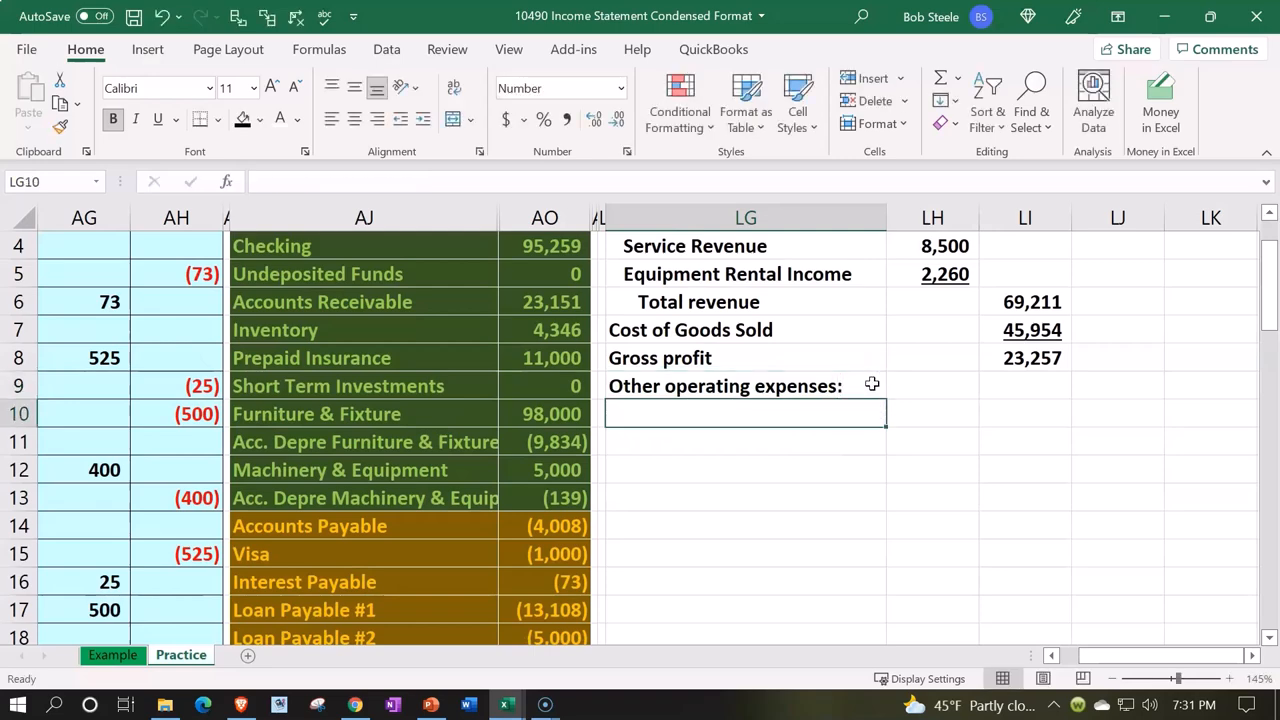
{"action": "scroll", "scroll_direction": "down", "scroll_amount": 3}
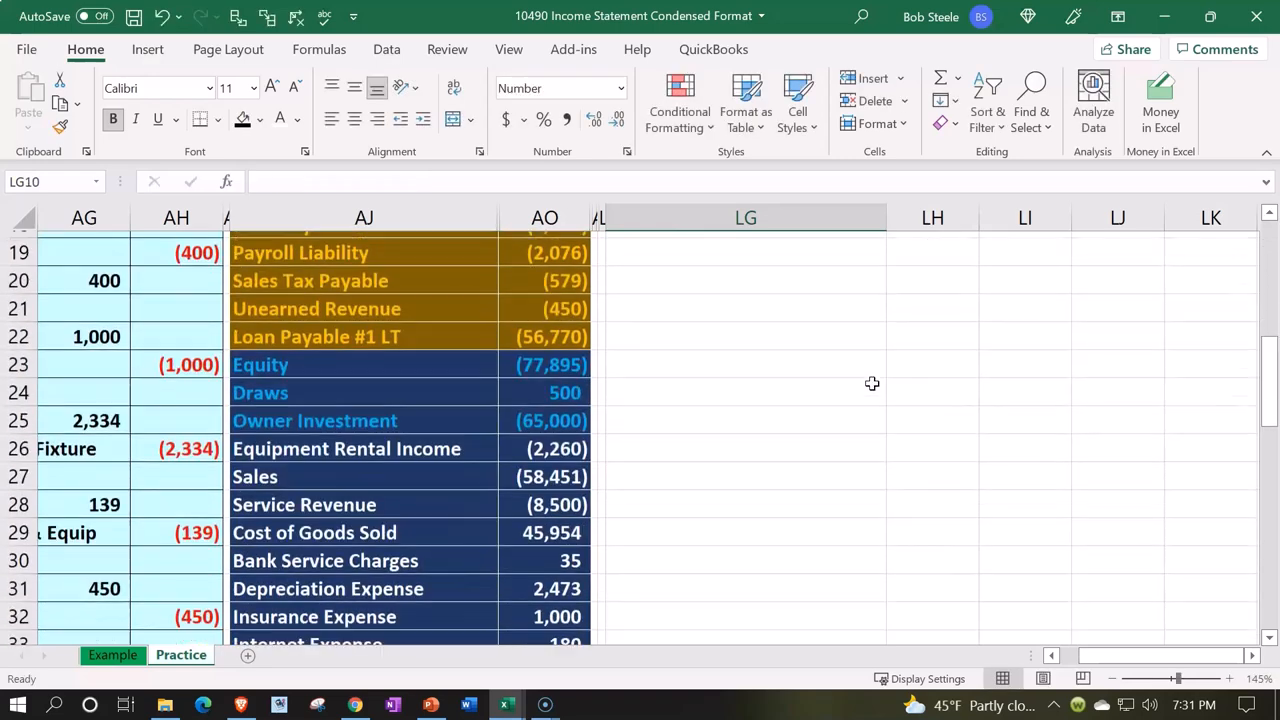
Step: Scroll the trial balance down toward Bank Service Charges in AJ30 to reference it
{"action": "scroll", "scroll_direction": "down", "scroll_amount": 3}
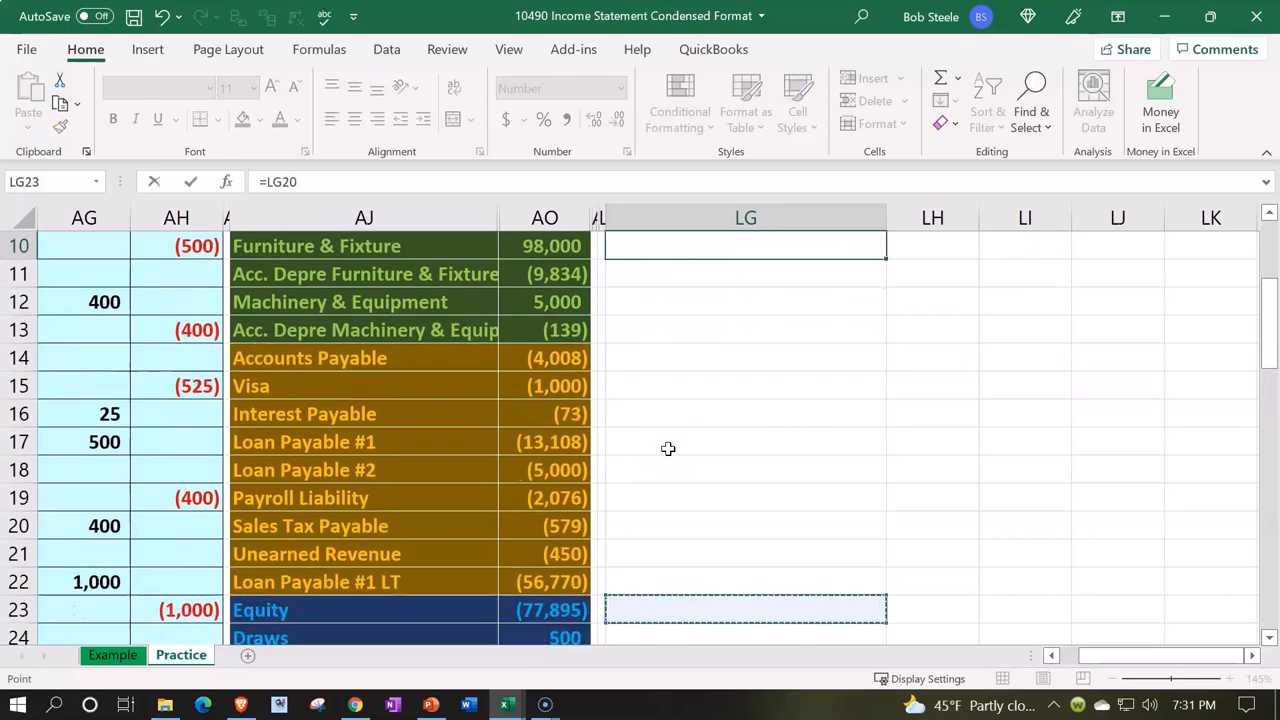
{"action": "scroll", "scroll_direction": "down", "scroll_amount": 3}
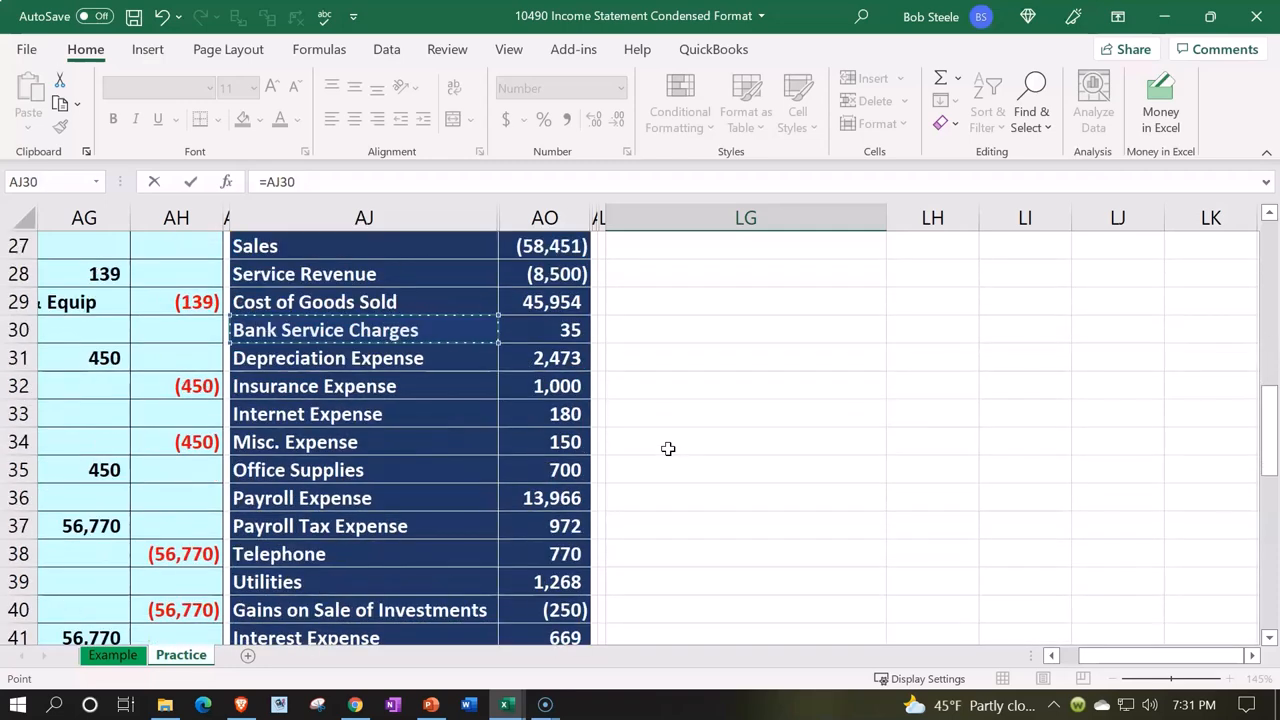
{"action": "scroll", "scroll_direction": "down", "scroll_amount": 3}
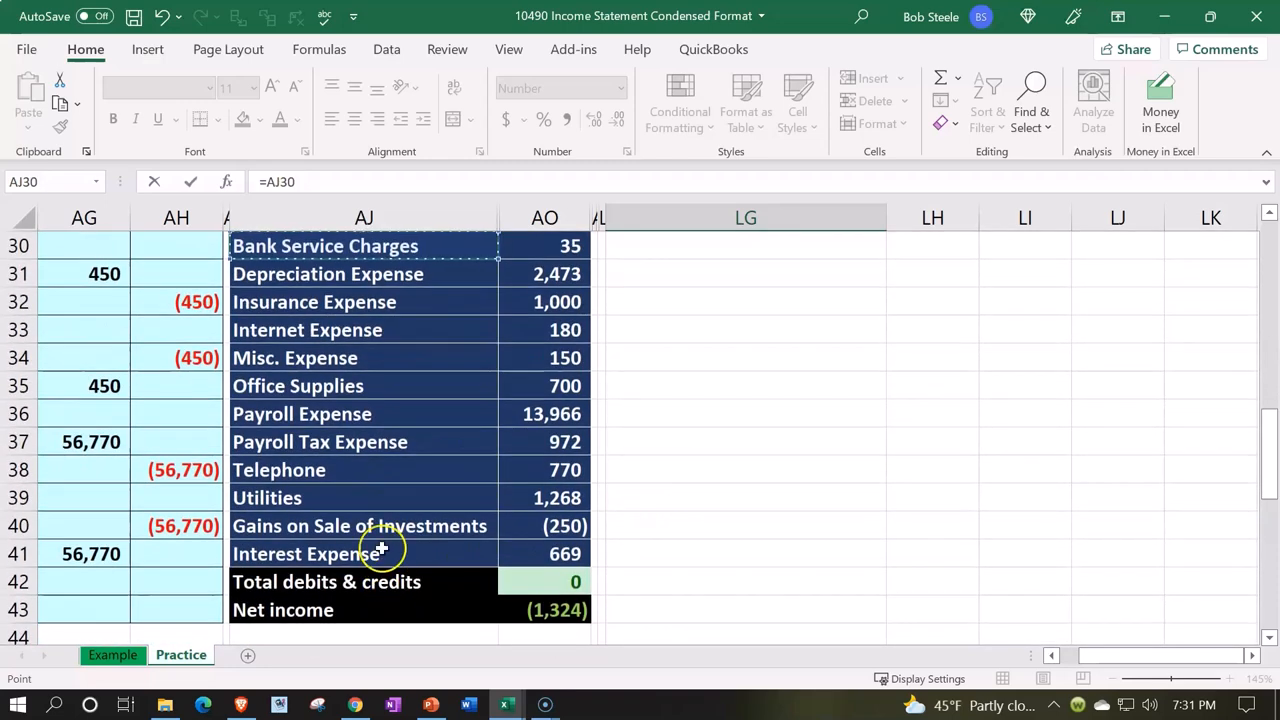
{"action": "mouse_move", "coordinate": [381, 536]}
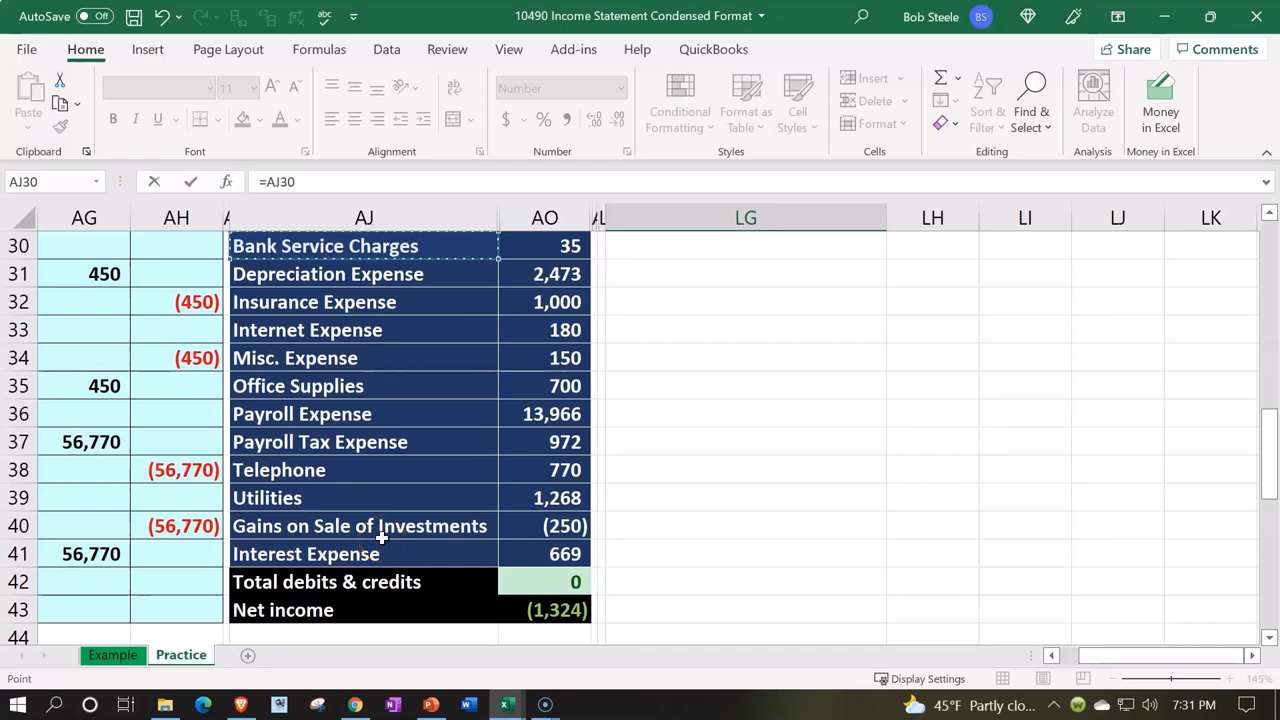